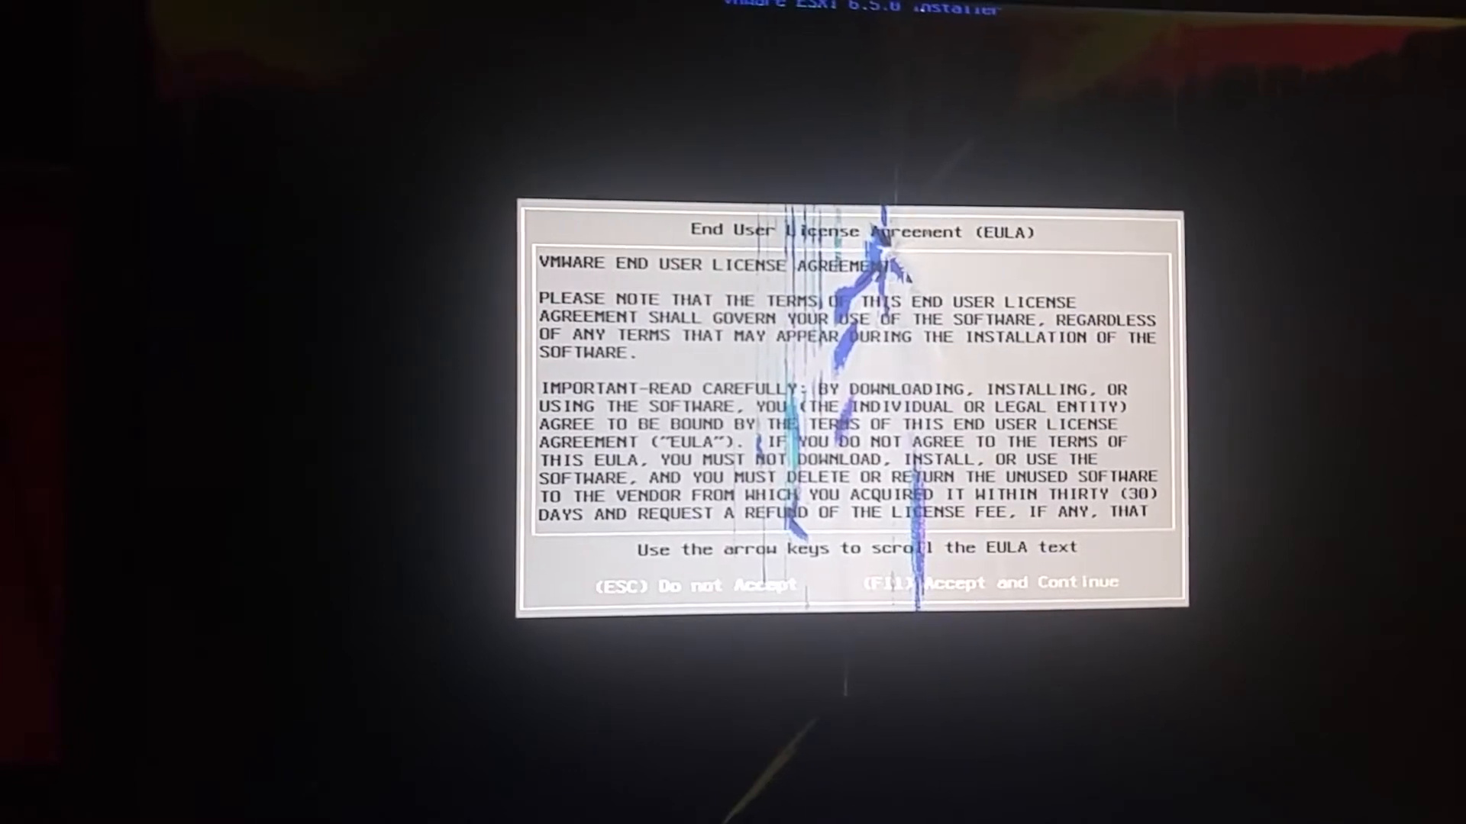
Accept the ESXi 6.5.0 license agreement with F11 to proceed with installation.
key("f11")
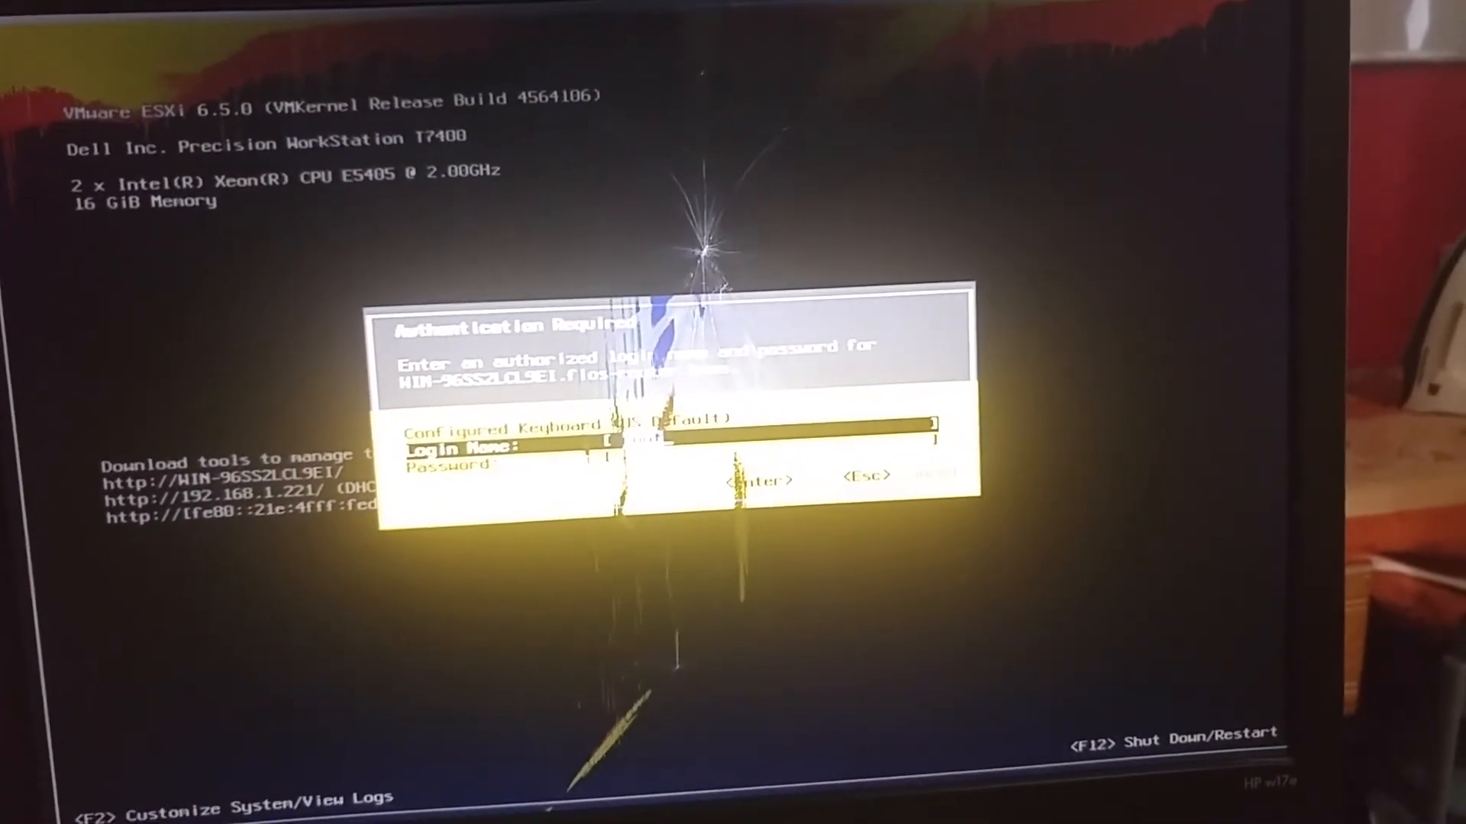
Enter 'root' as the login name for DCUI system customization.
type("root")
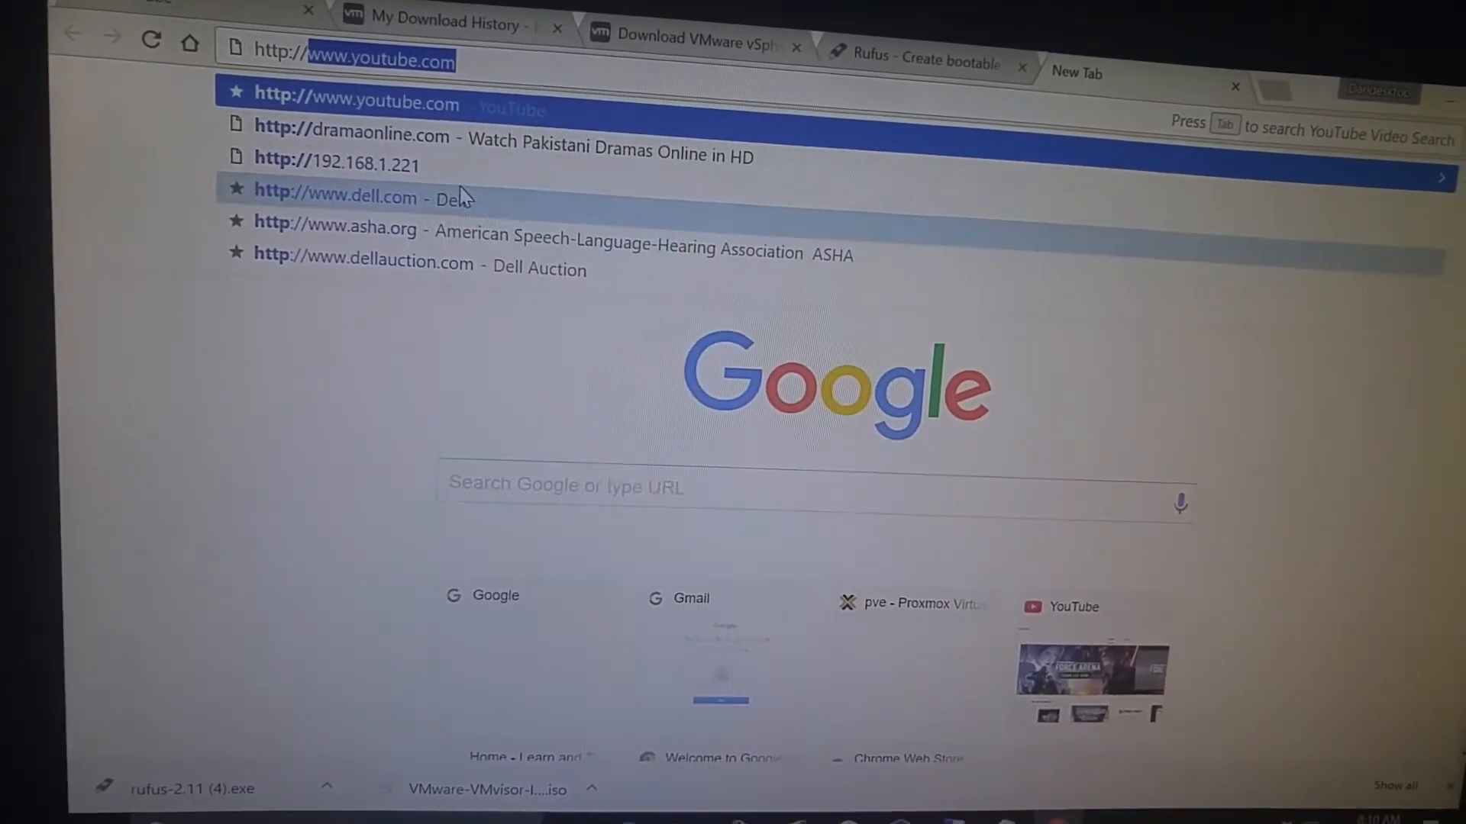
Load the ESXi host at 192.168.1.221 from the address bar suggestions.
left_click(337, 163)
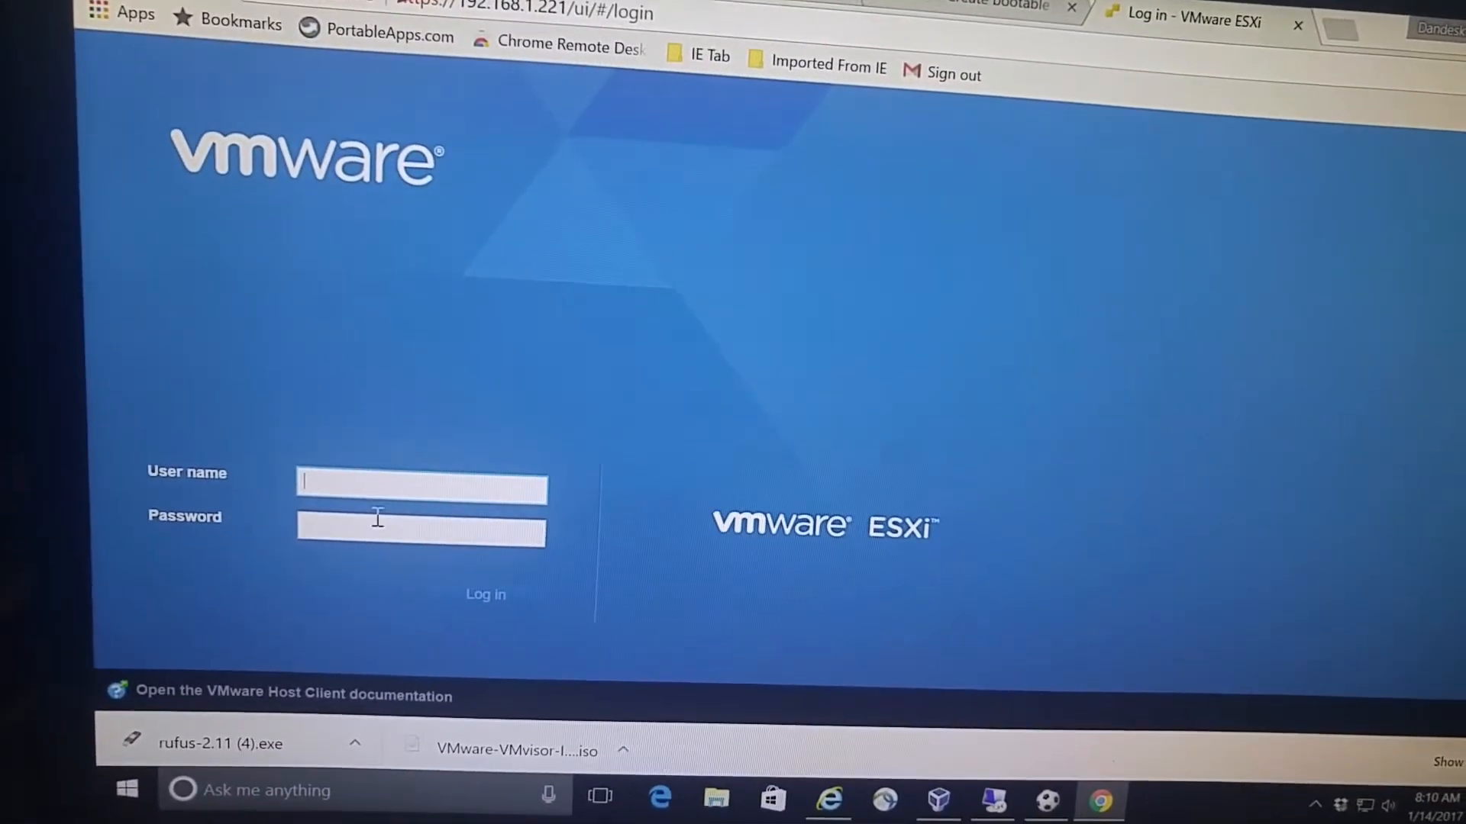
Log in to the host client as root and dismiss the CEIP prompt without joining.
type("root")
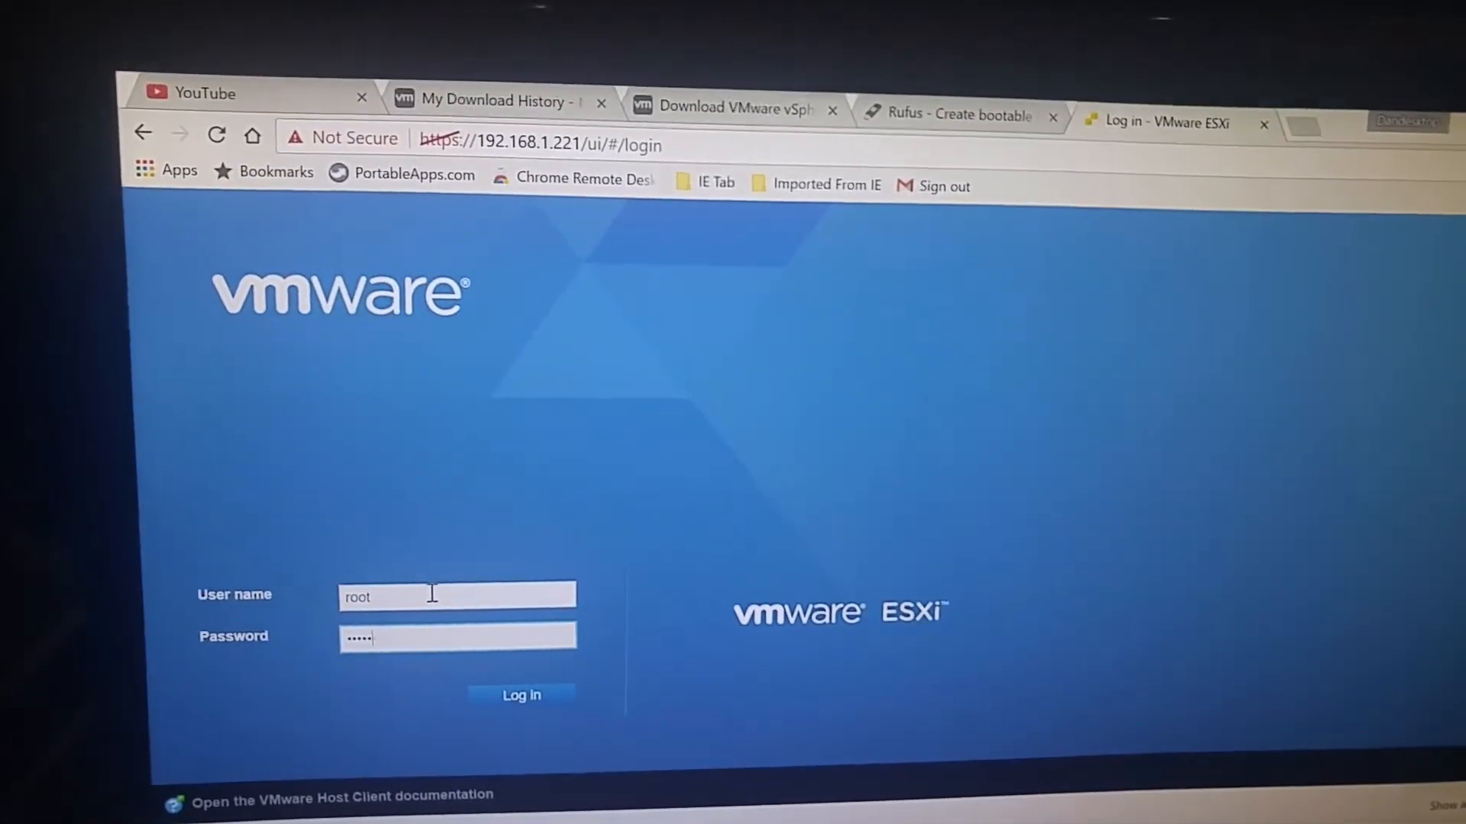
left_click(520, 695)
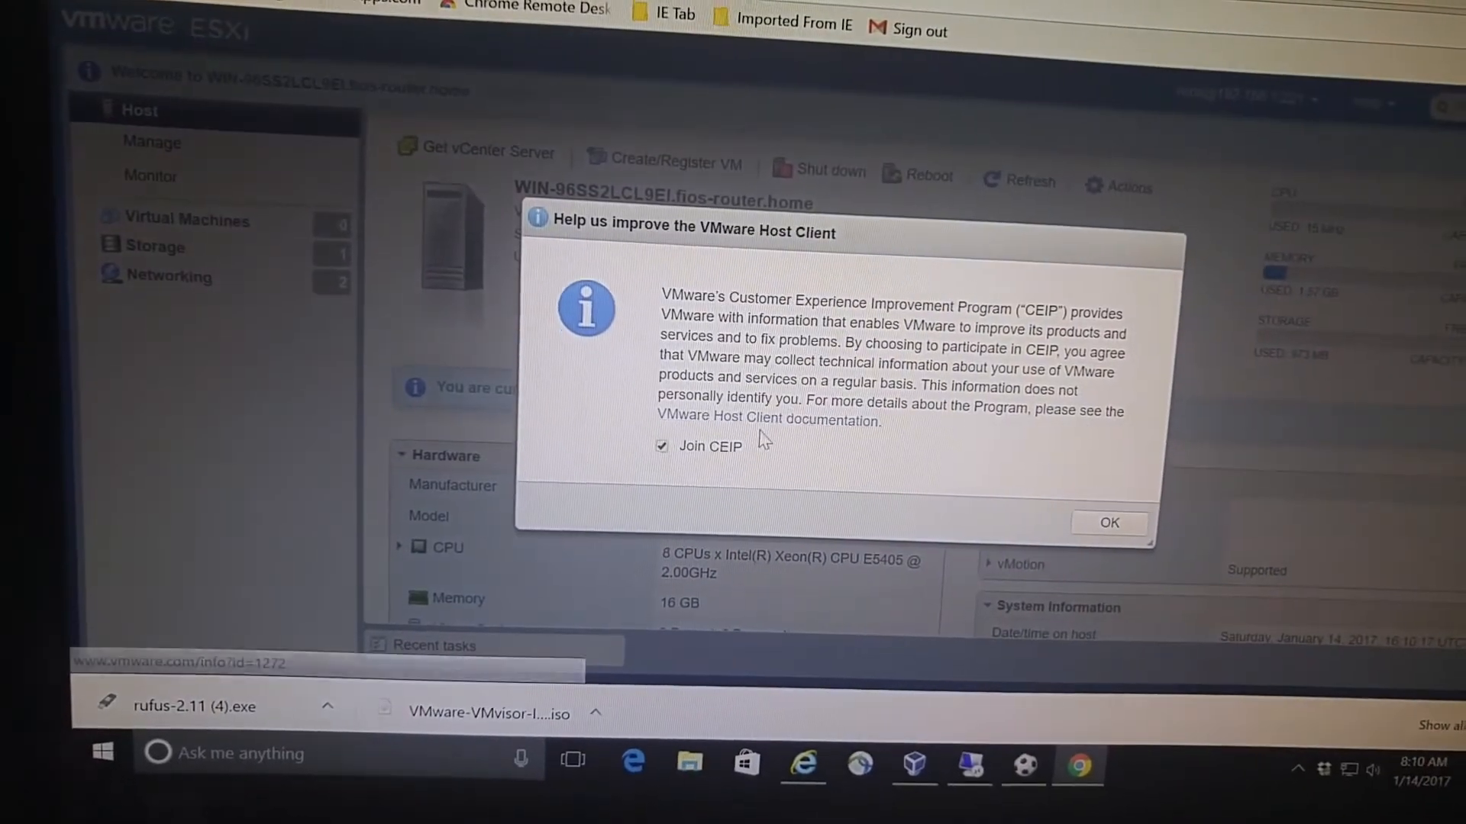
left_click(661, 446)
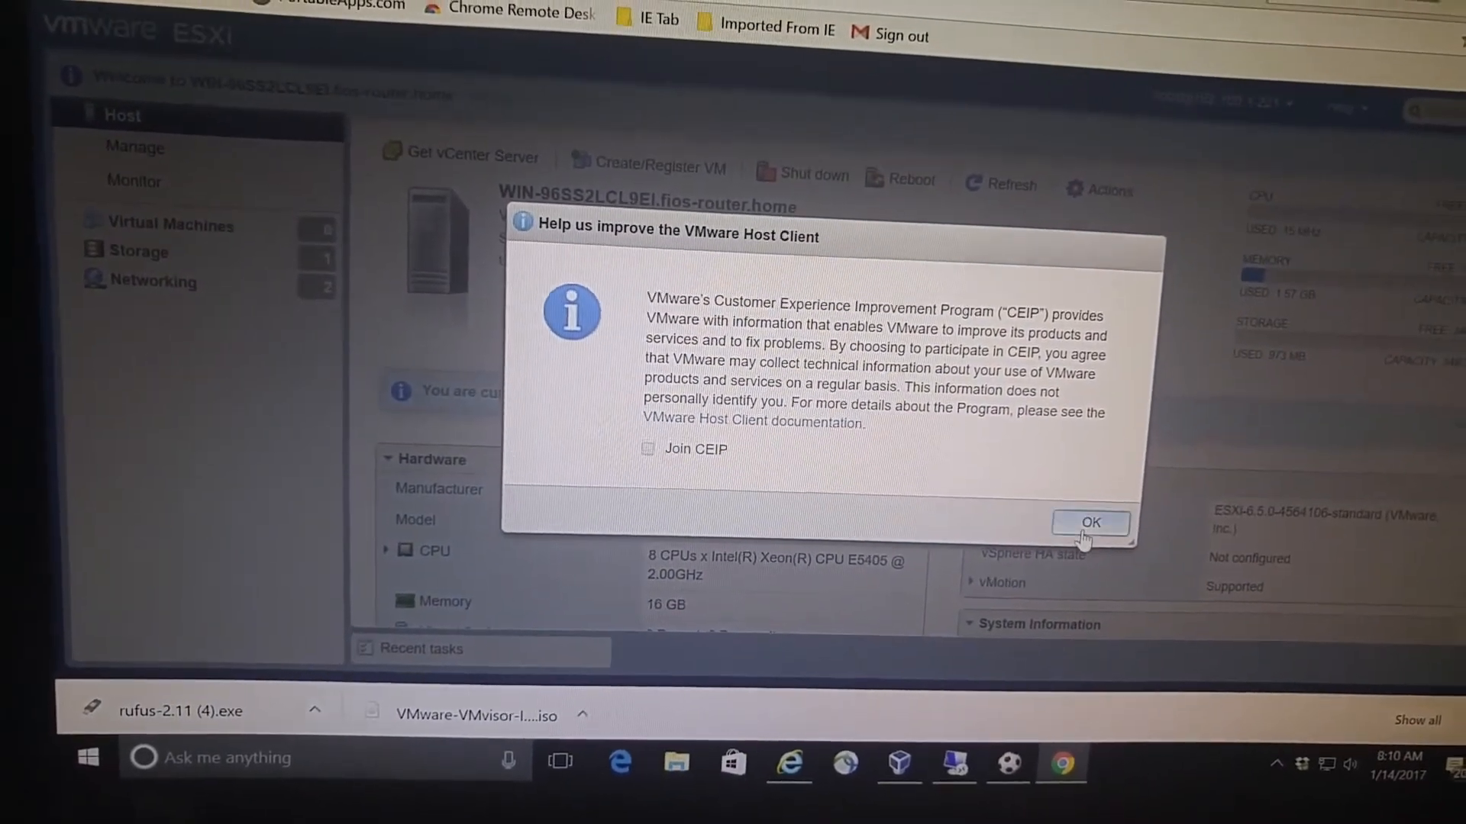
left_click(1088, 522)
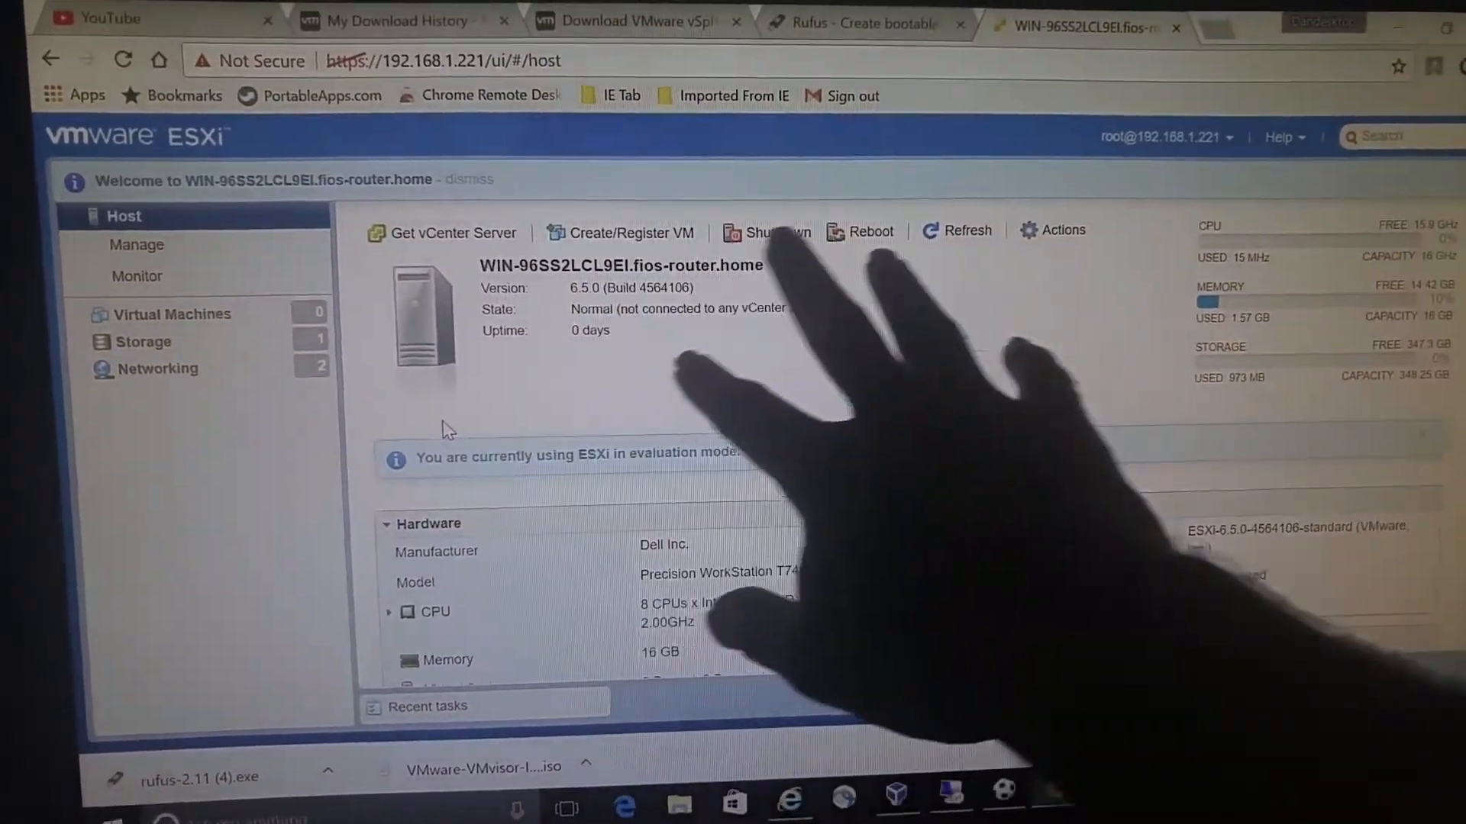